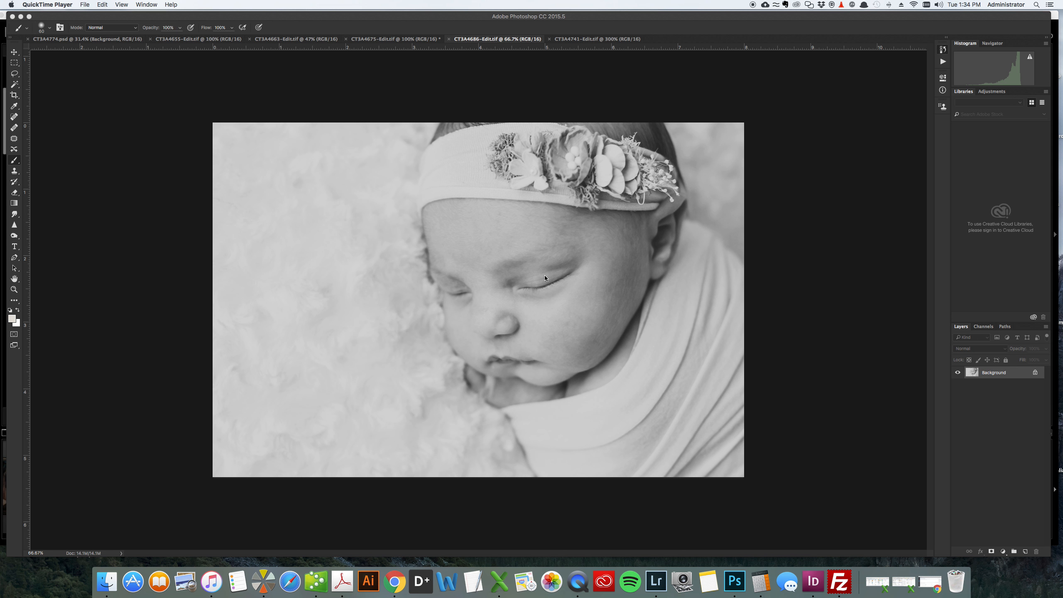
{"action": "mouse_move", "coordinate": [498, 18]}
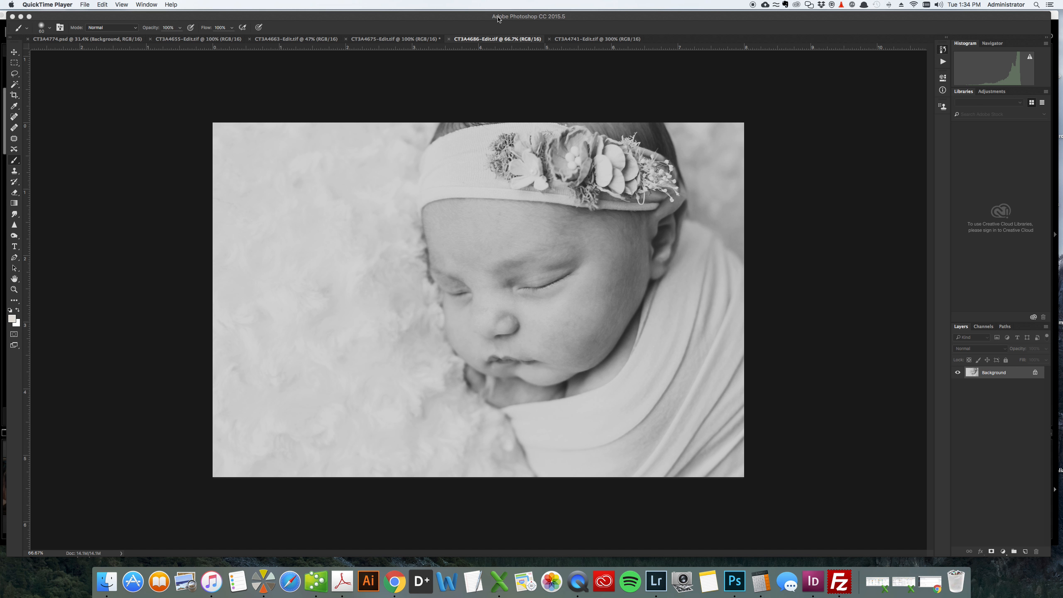
{"action": "mouse_move", "coordinate": [518, 19]}
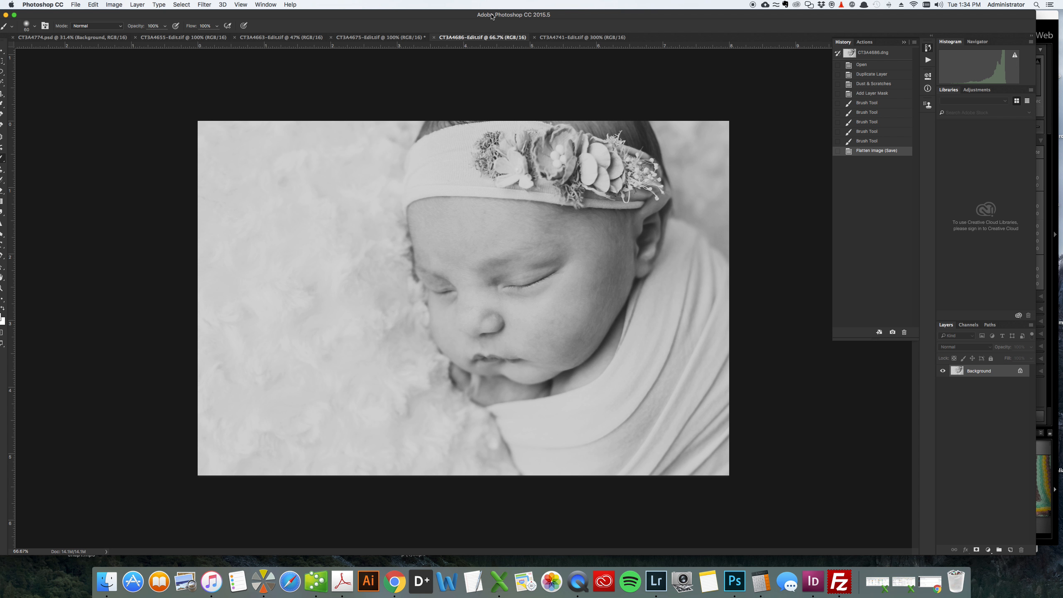
{"action": "mouse_move", "coordinate": [492, 17]}
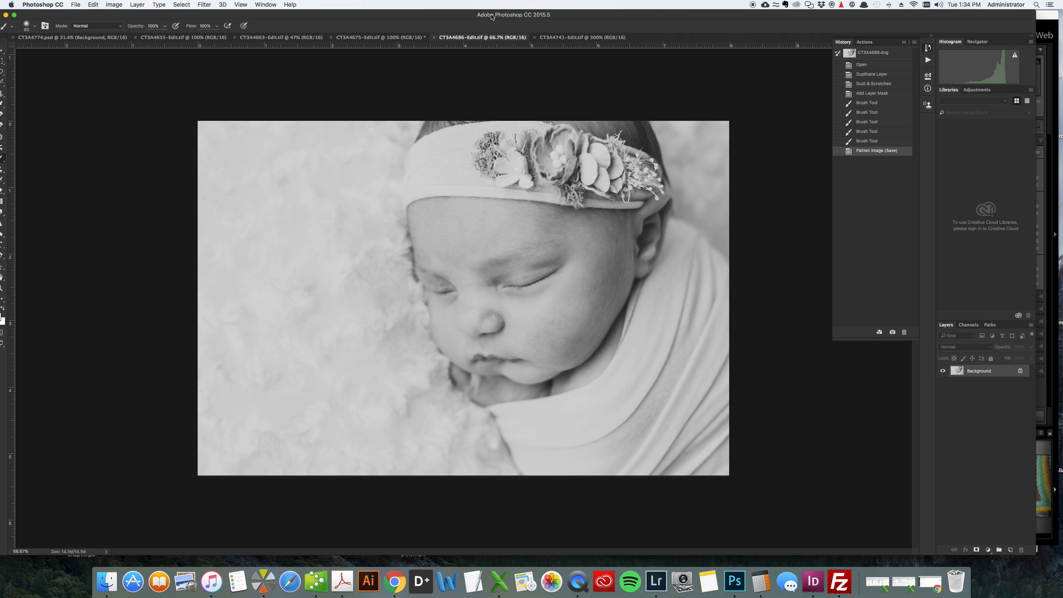
{"action": "mouse_move", "coordinate": [583, 82]}
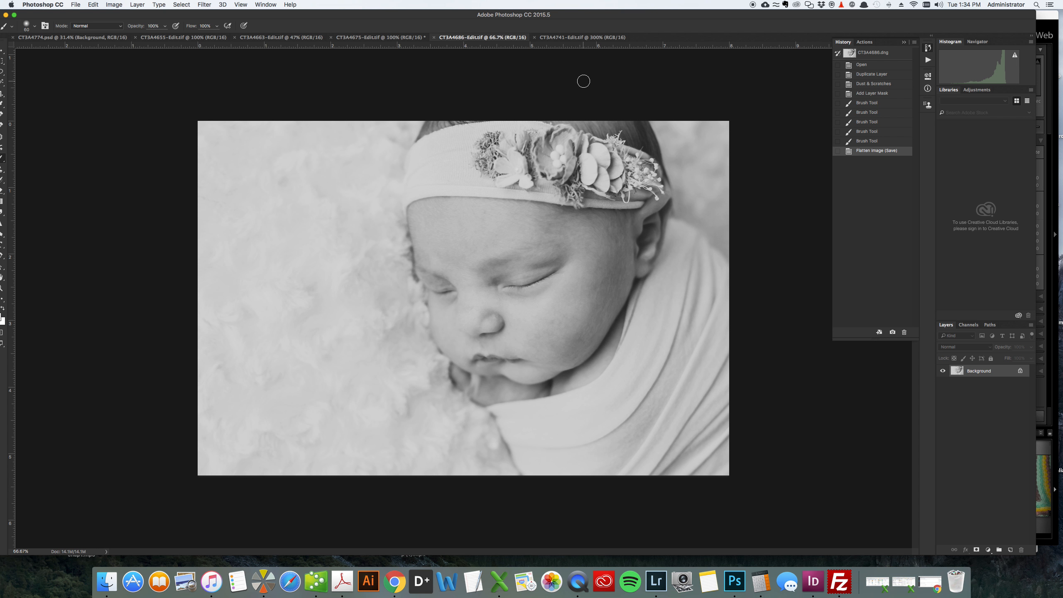
{"action": "mouse_move", "coordinate": [650, 80]}
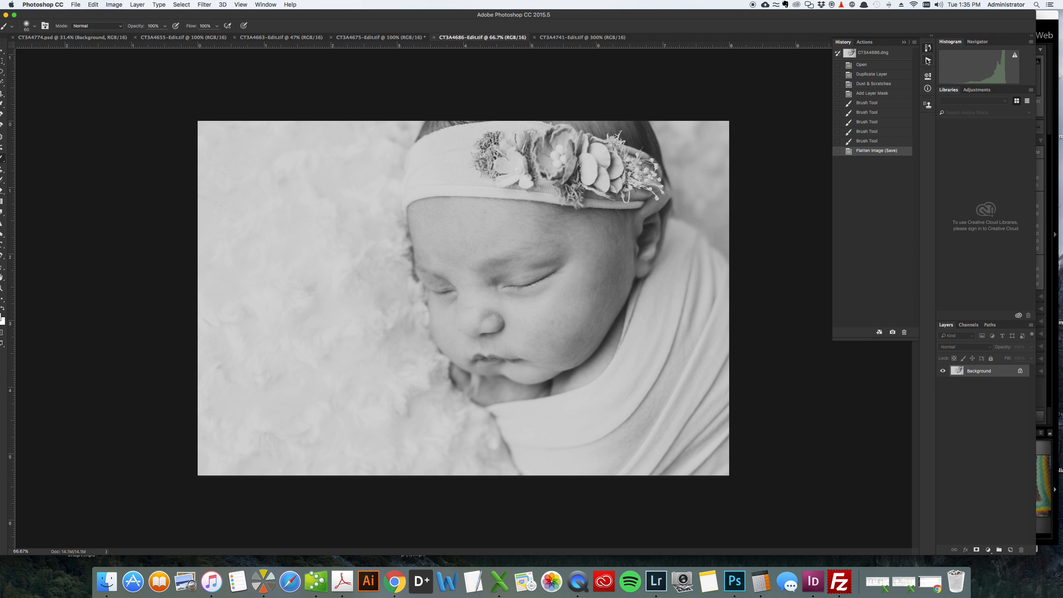
- Switch from History to the Actions panel and keep Actions checked in the Window menu
{"action": "left_click", "coordinate": [864, 42]}
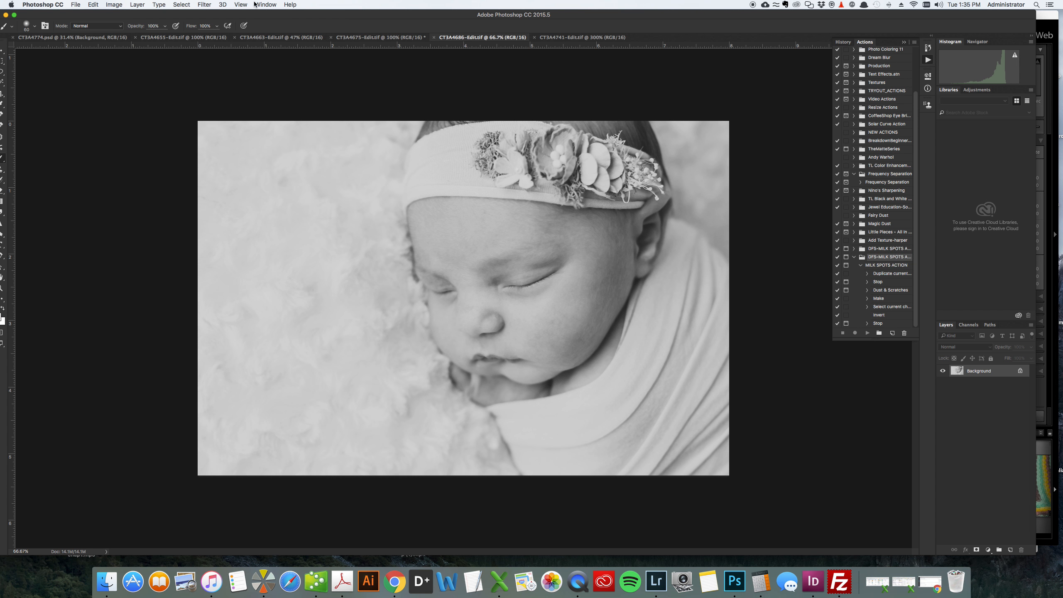
{"action": "left_click", "coordinate": [265, 5]}
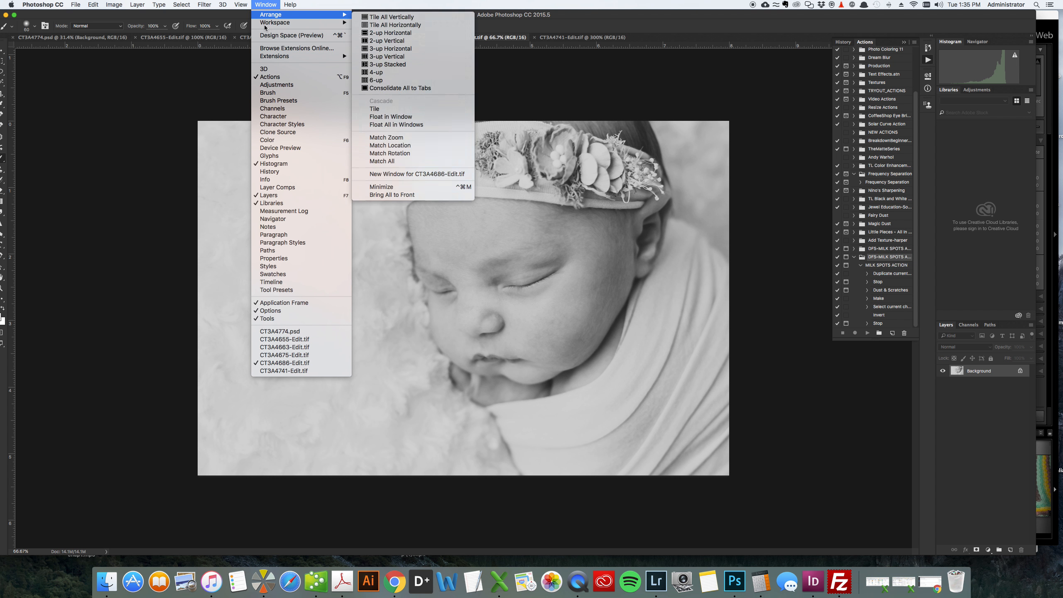
{"action": "mouse_move", "coordinate": [269, 77]}
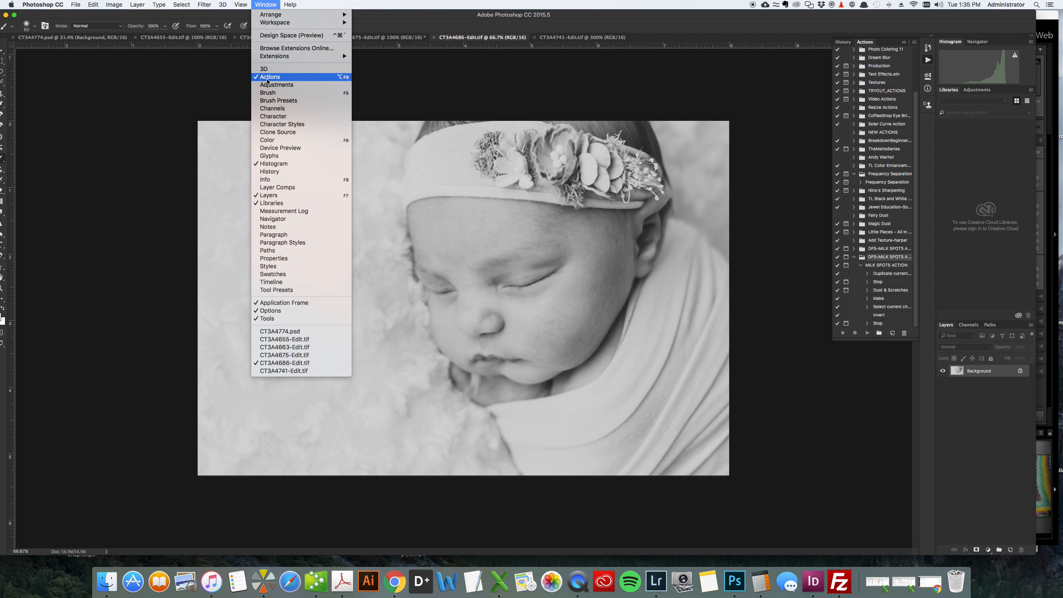
{"action": "mouse_move", "coordinate": [268, 81]}
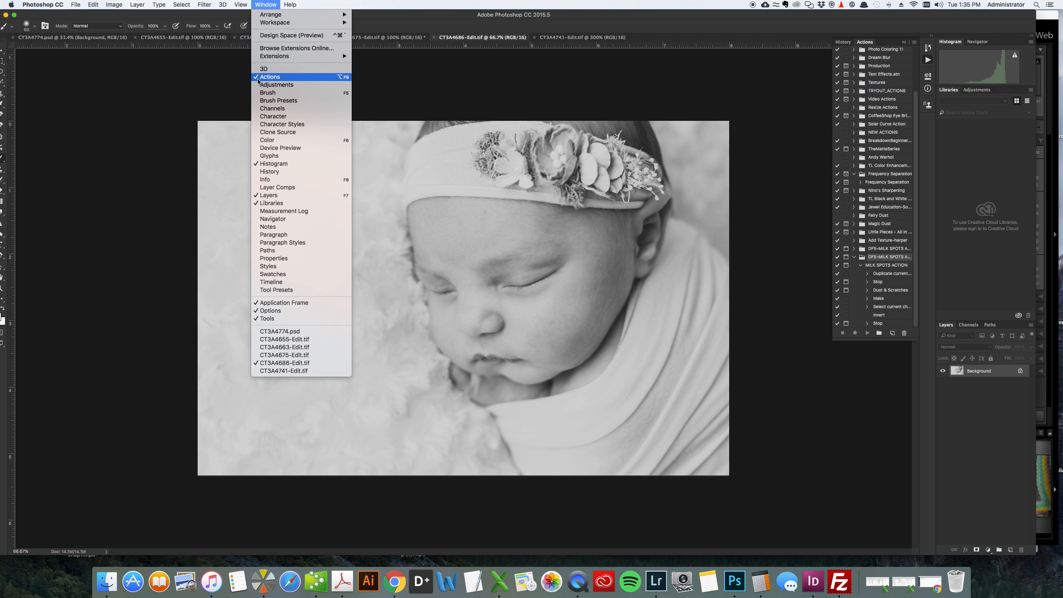
{"action": "left_click", "coordinate": [270, 77]}
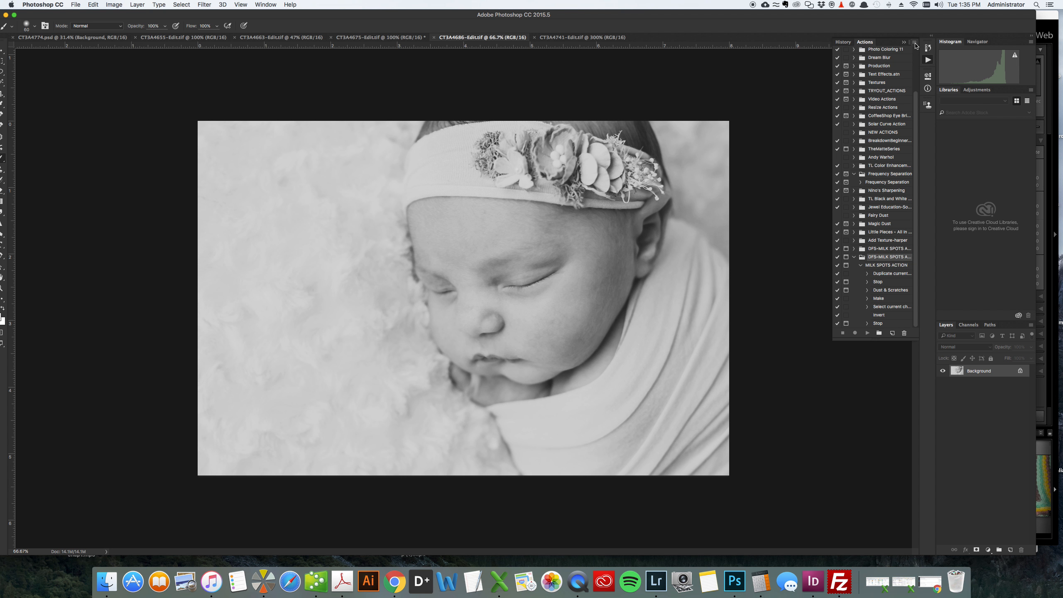
- Choose Load Actions from the Actions panel flyout menu
{"action": "left_click", "coordinate": [928, 47]}
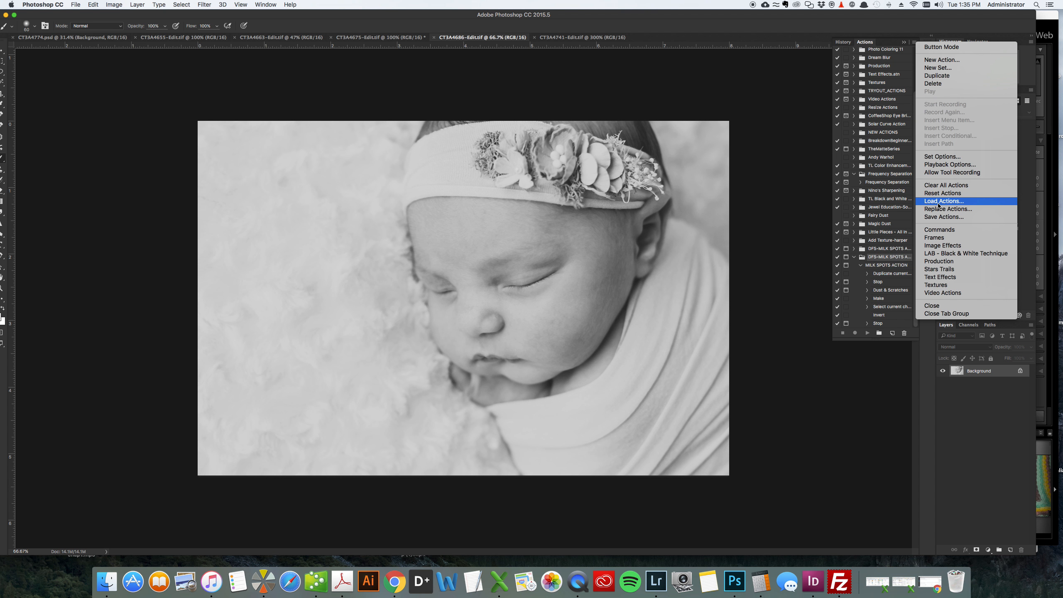
{"action": "left_click", "coordinate": [944, 201]}
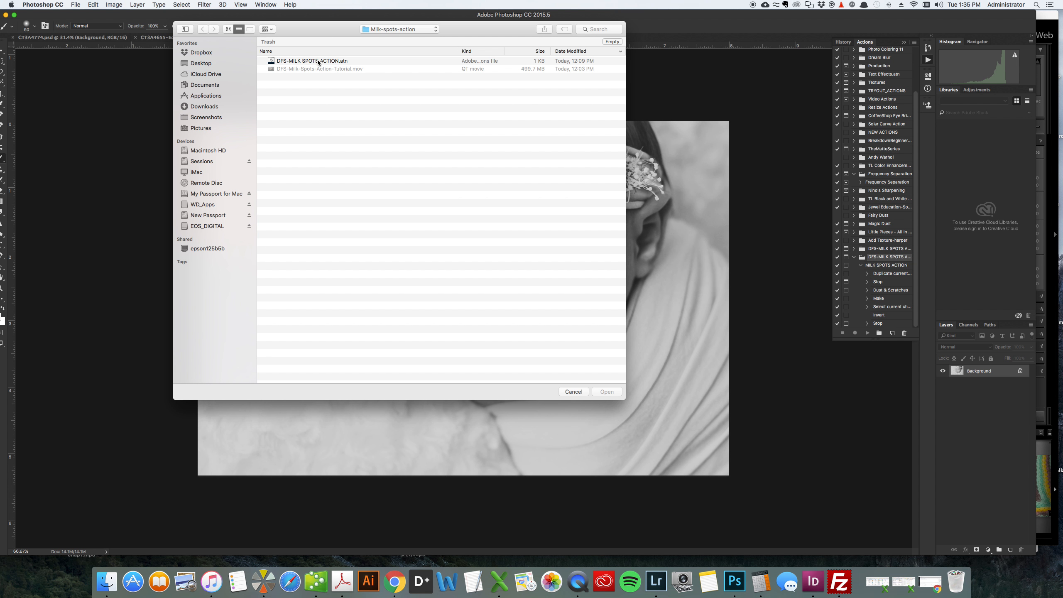
- Load DFS-MILK SPOTS ACTION.atn into the actions list
{"action": "left_click", "coordinate": [311, 60]}
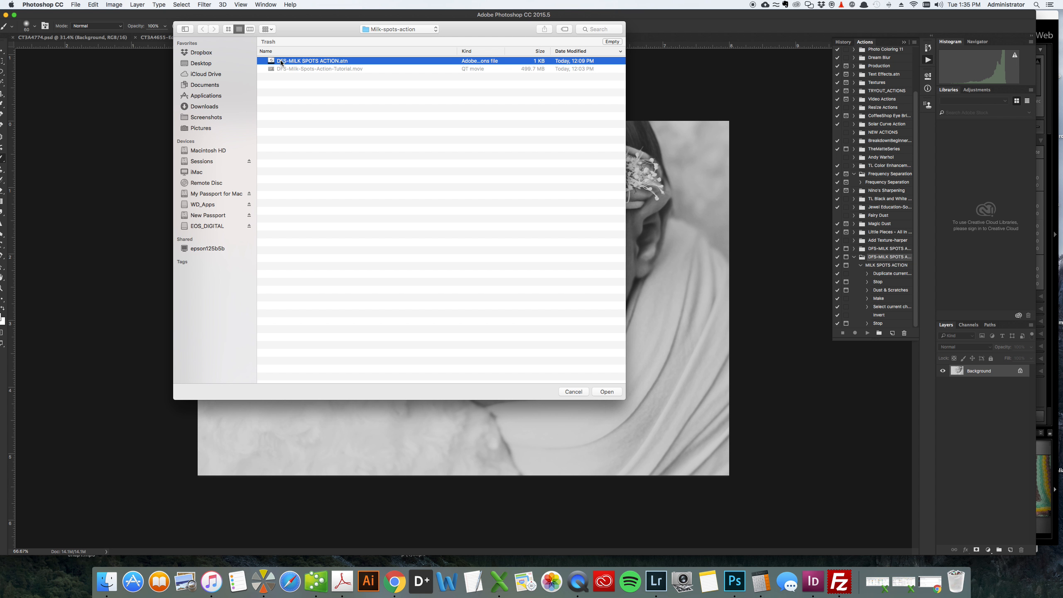
{"action": "mouse_move", "coordinate": [321, 66]}
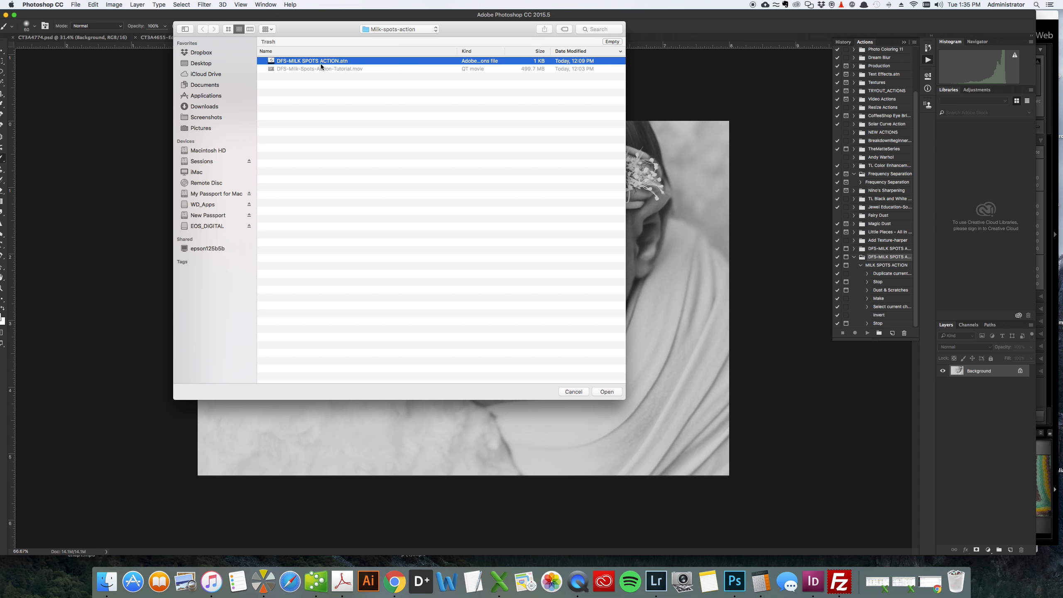
{"action": "mouse_move", "coordinate": [555, 376]}
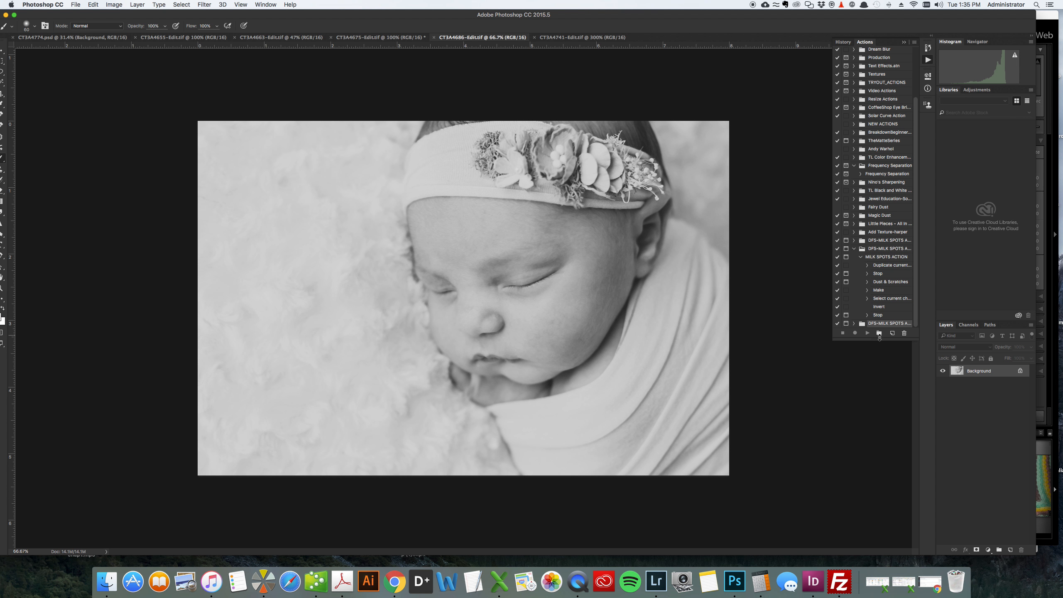
{"action": "scroll", "scroll_direction": "down", "scroll_amount": 3}
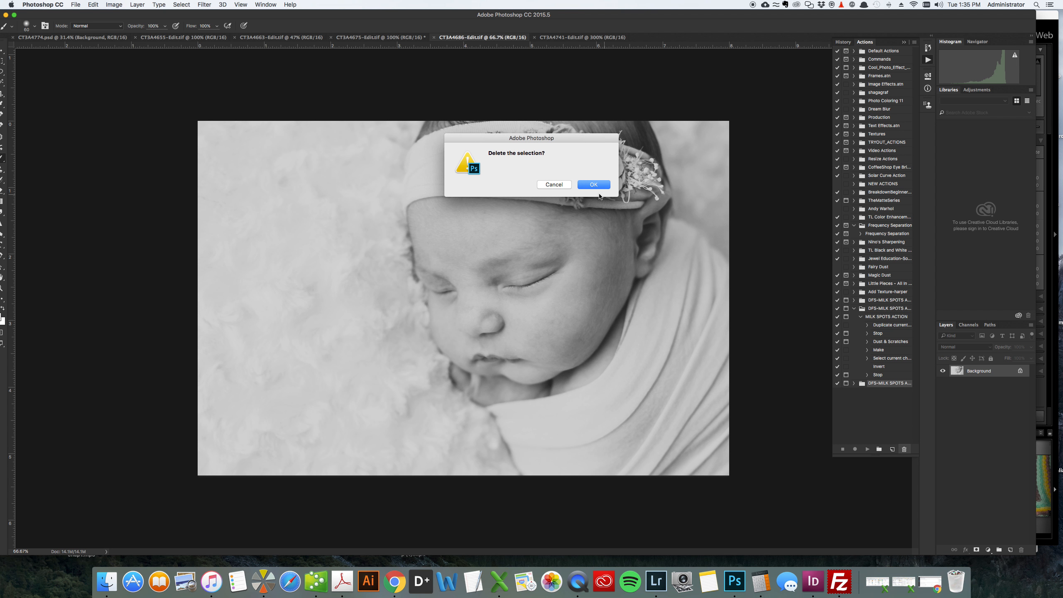
- Confirm deletion of both duplicate DFS-MILK SPOTS action sets
{"action": "left_click", "coordinate": [592, 184]}
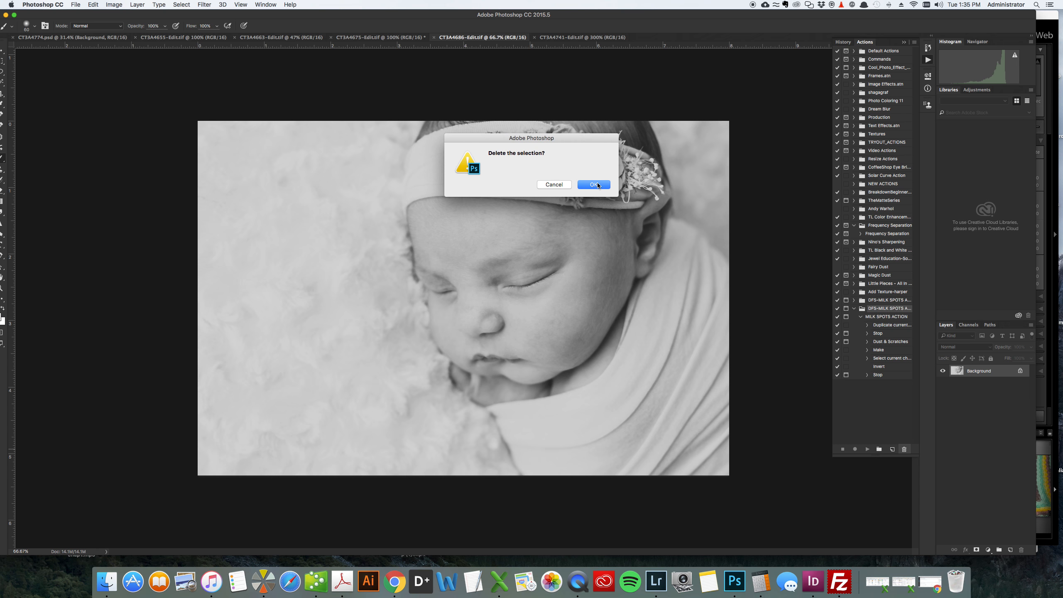
{"action": "left_click", "coordinate": [594, 184]}
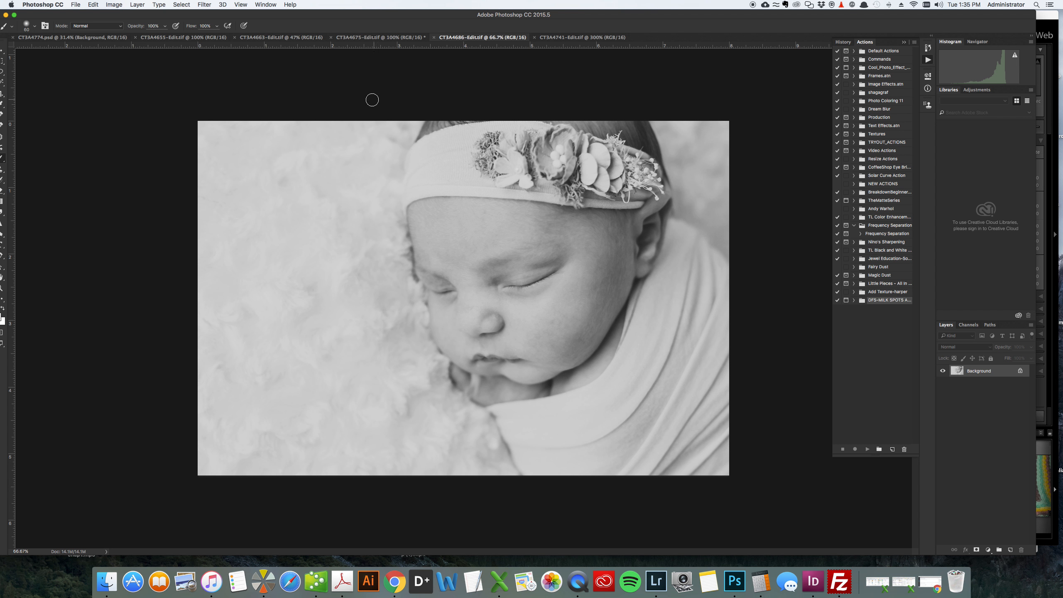